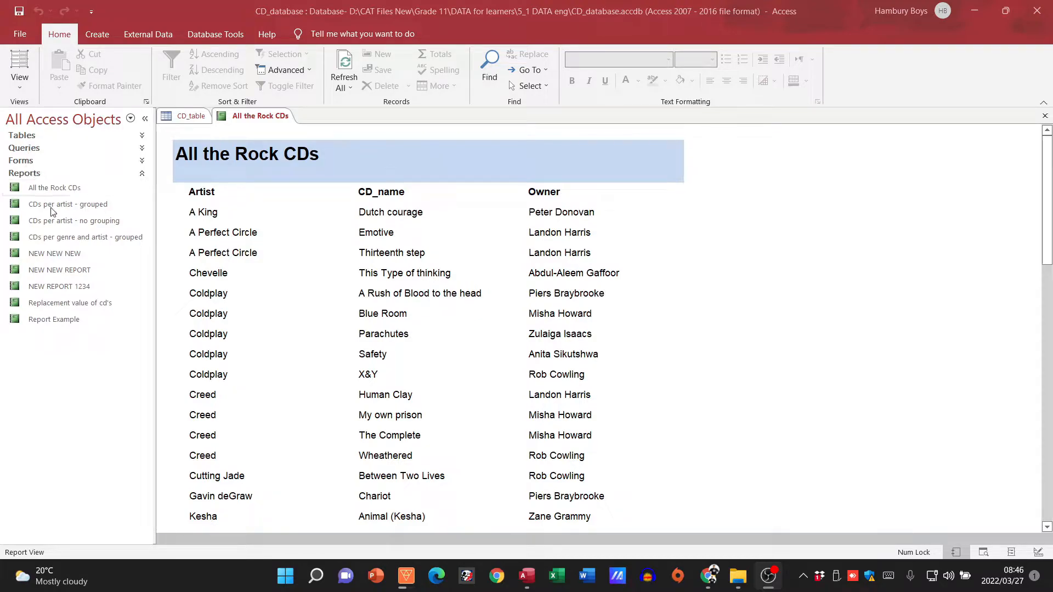
mouse_move(82, 236)
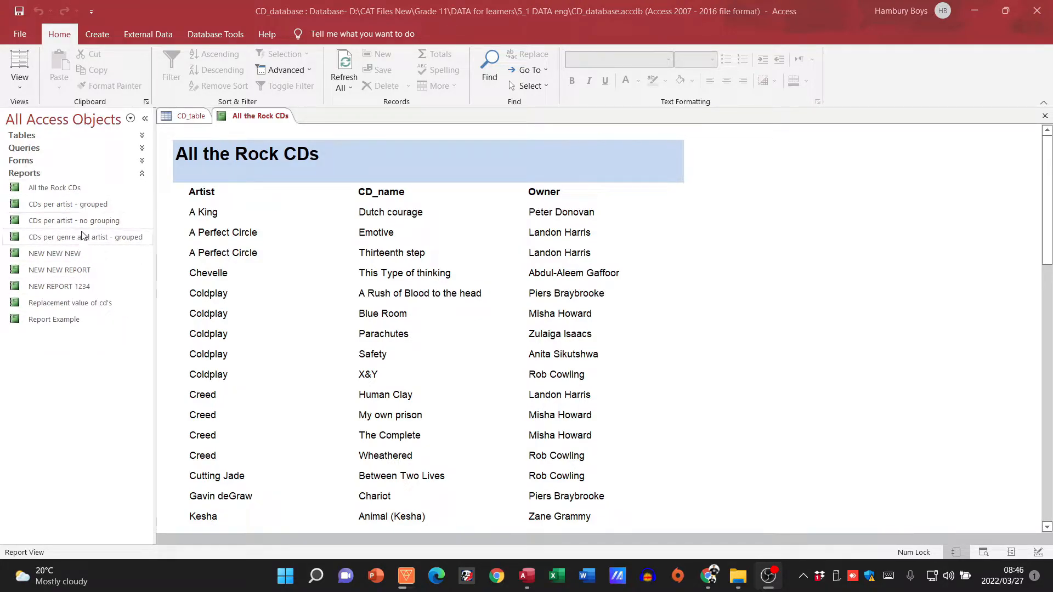
Step: Open the 'CDs per genre and artist - grouped' report from the Navigation Pane and scroll through it
double_click(74, 220)
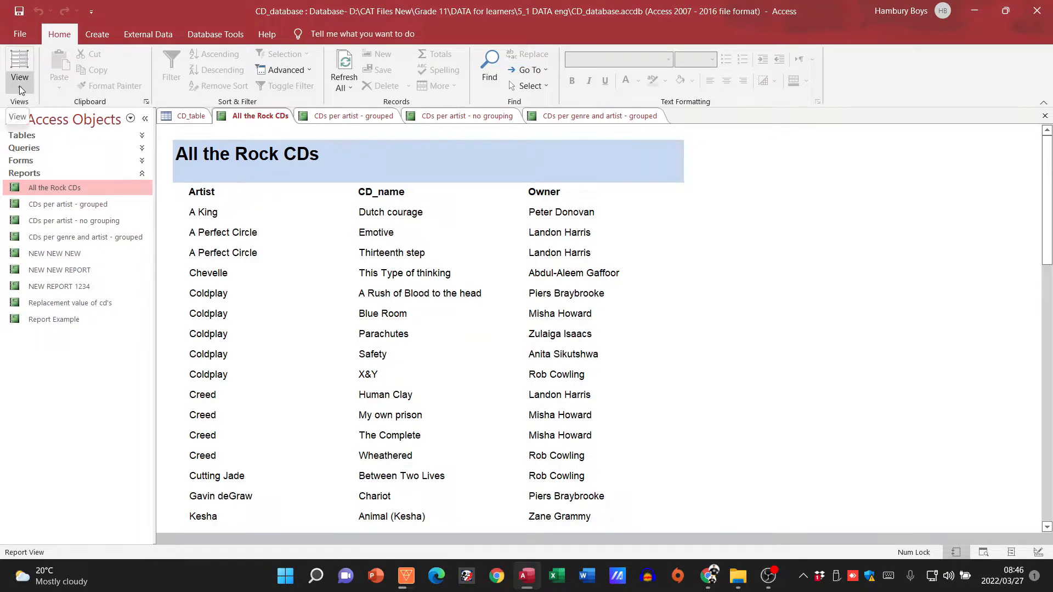
click(20, 69)
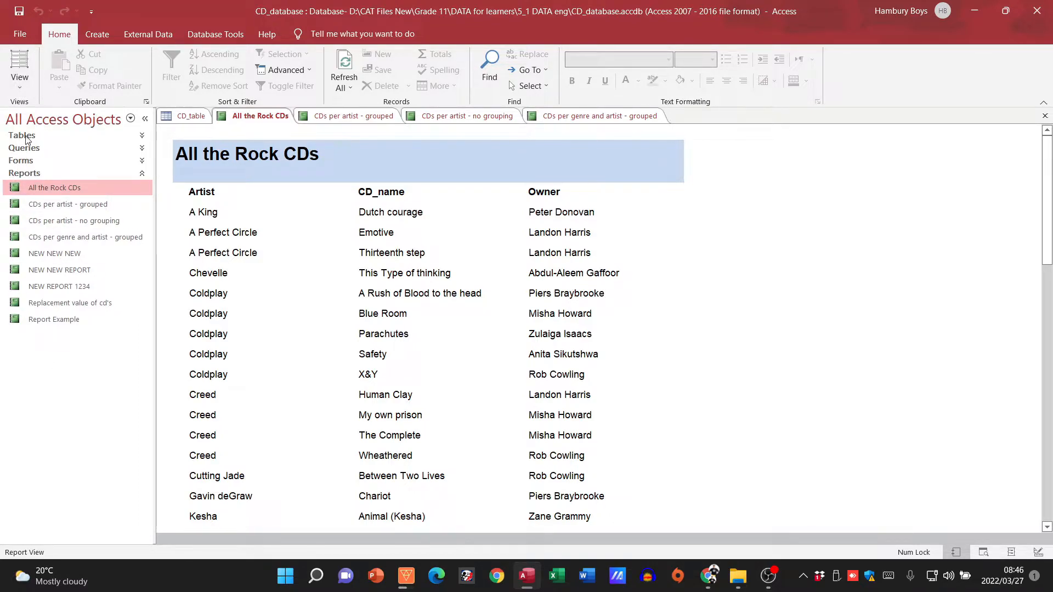
mouse_move(22, 135)
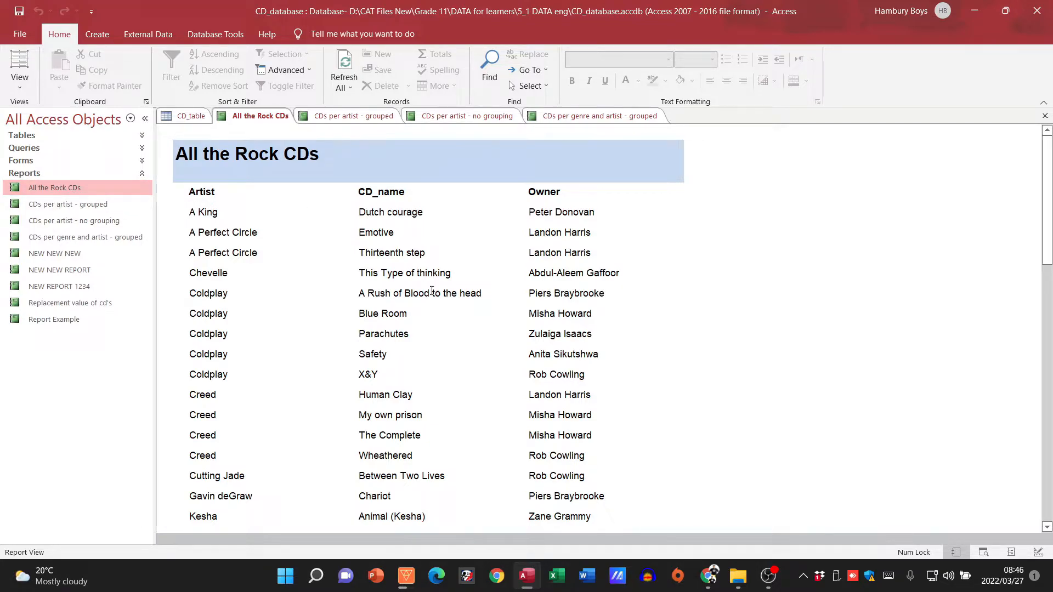
scroll(down, 3)
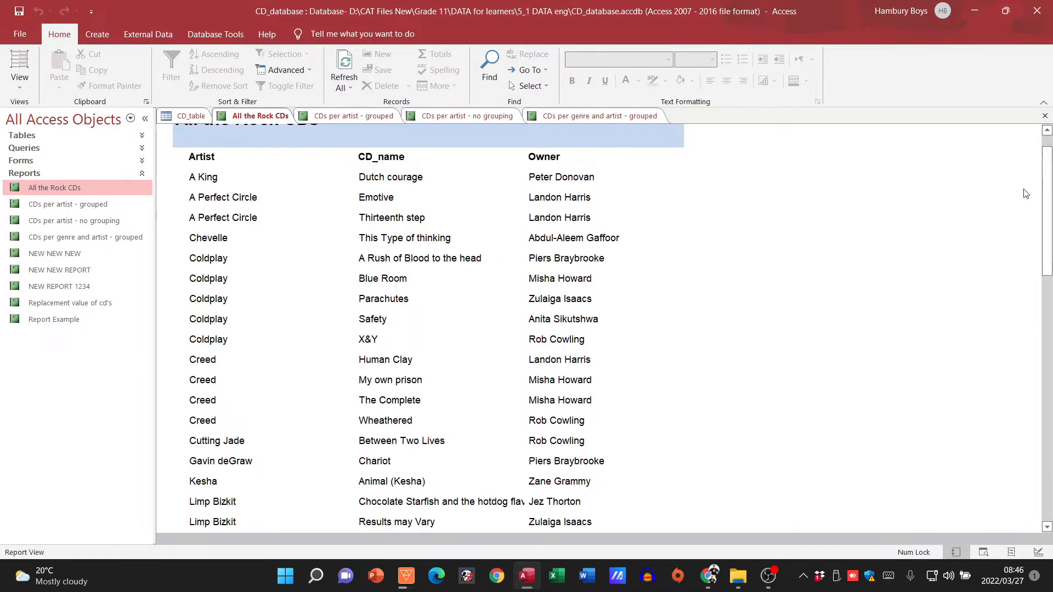
click(20, 67)
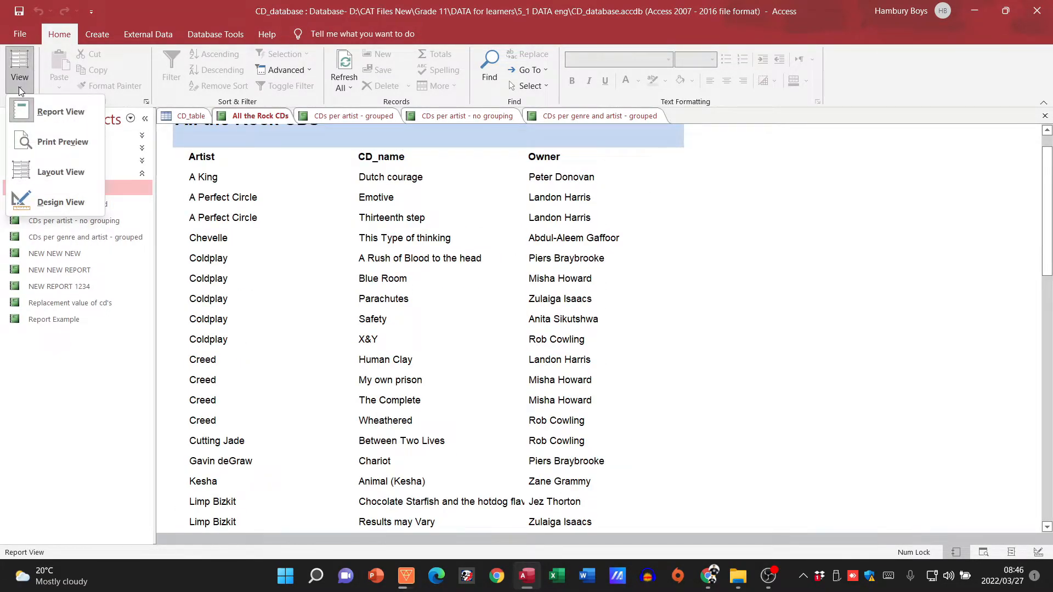
Step: Switch All the Rock CDs to Design View and drag the page header band taller
click(61, 202)
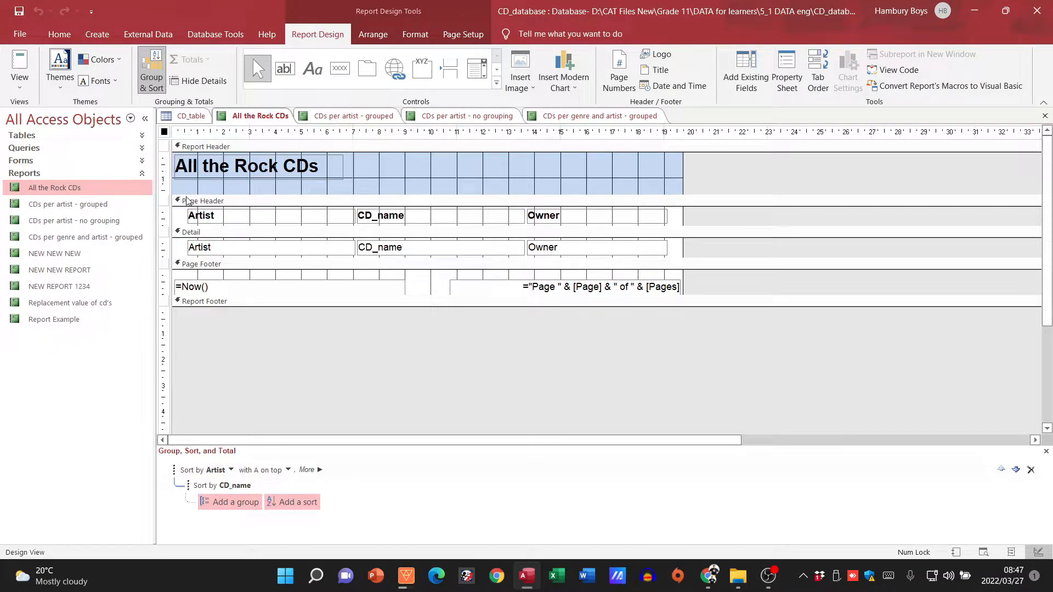
mouse_move(239, 266)
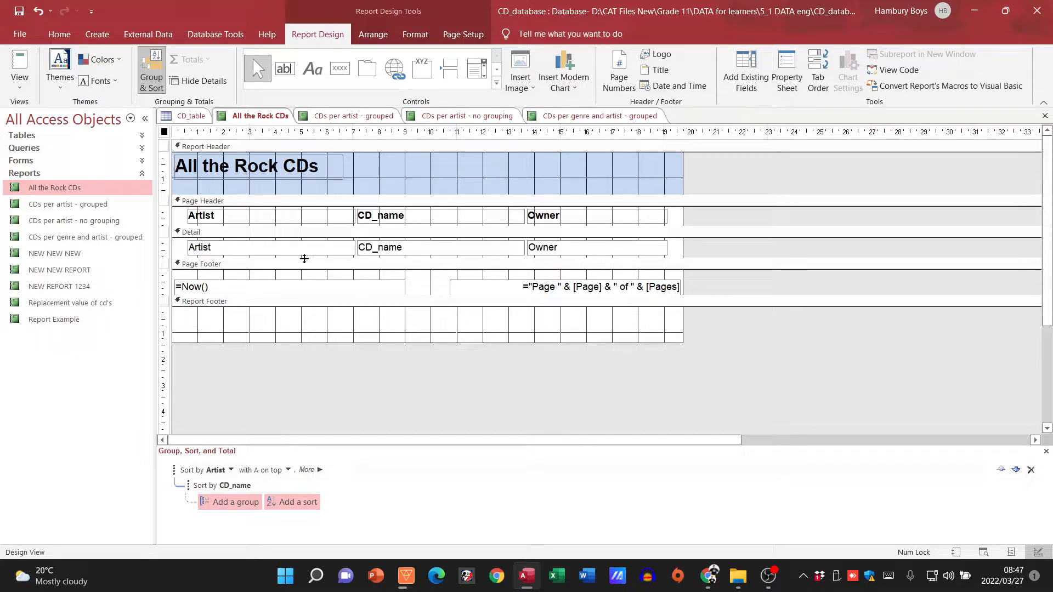
mouse_move(684, 263)
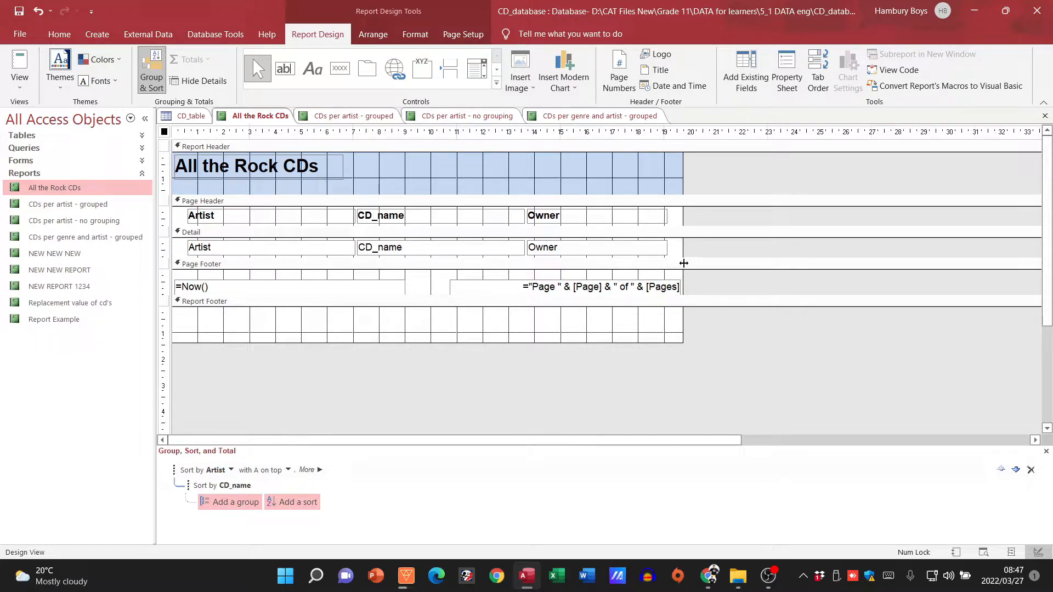
mouse_move(675, 258)
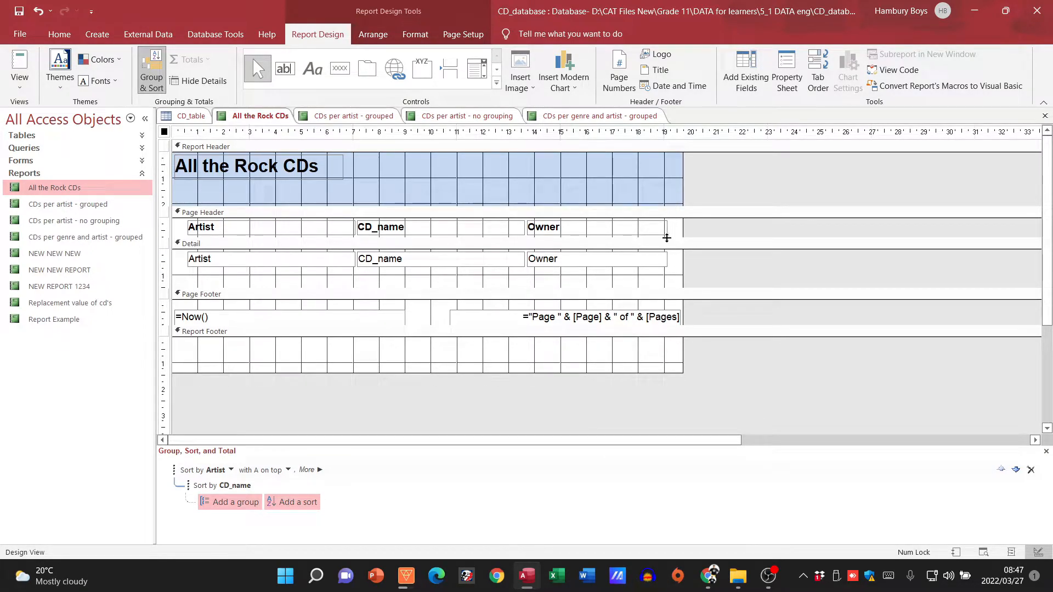
drag(667, 239, 671, 254)
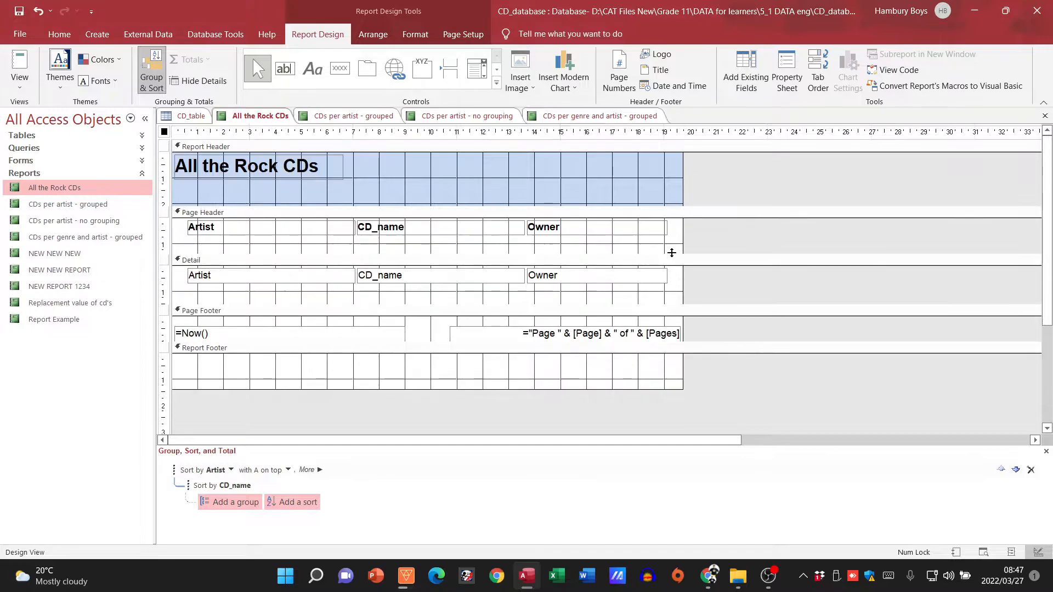
click(18, 67)
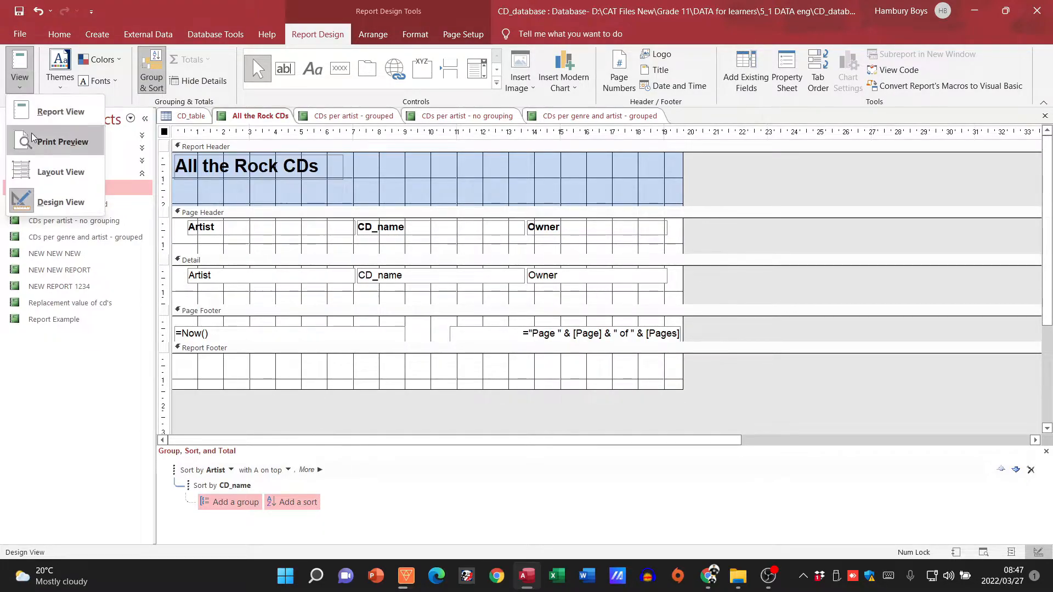
Step: Show All the Rock CDs in Report View, then return to Design View
click(60, 110)
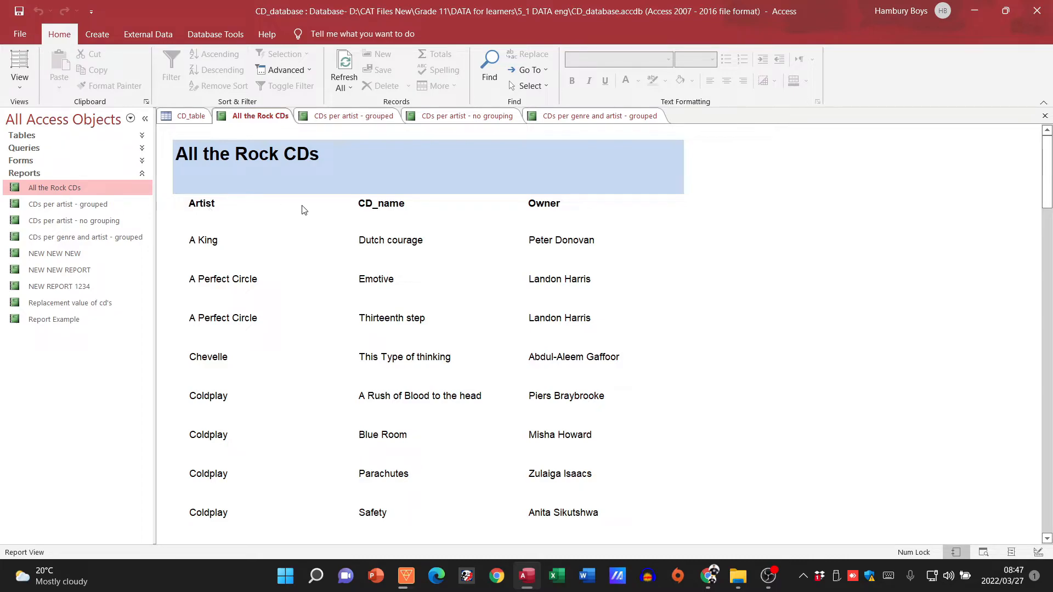
click(20, 67)
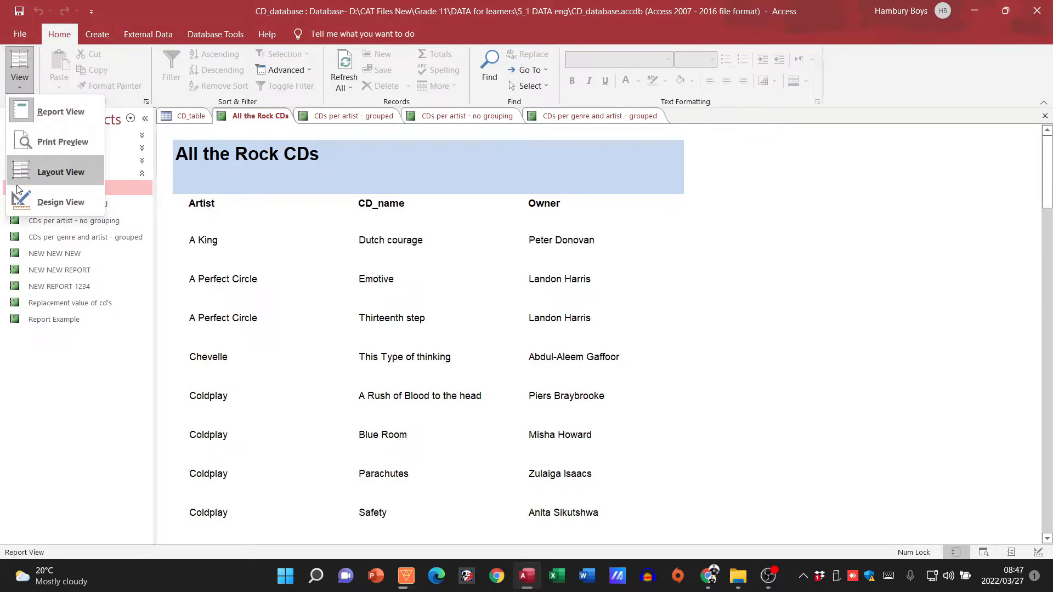
click(61, 202)
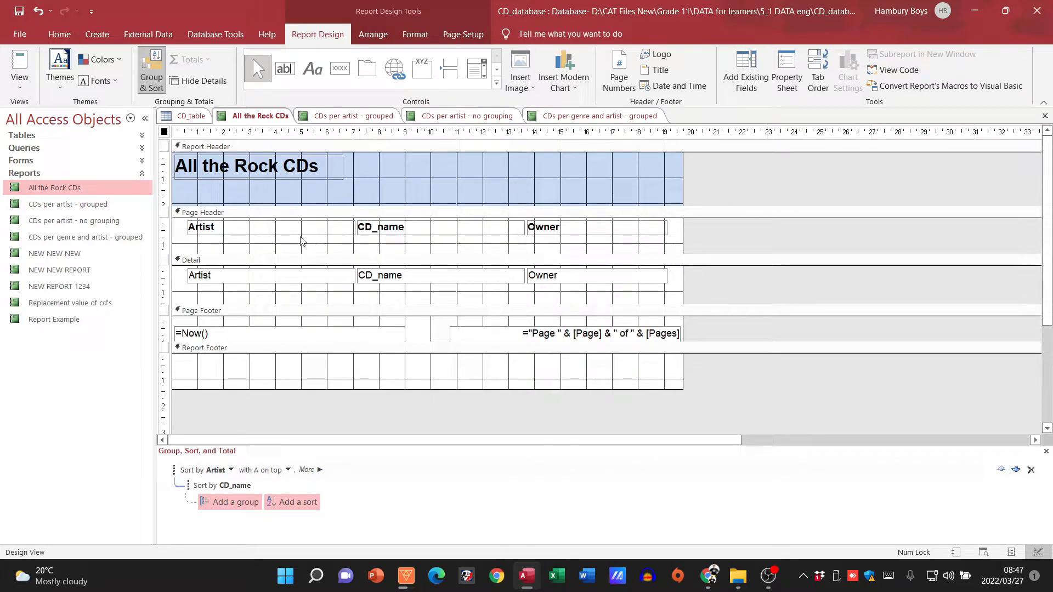
mouse_move(223, 290)
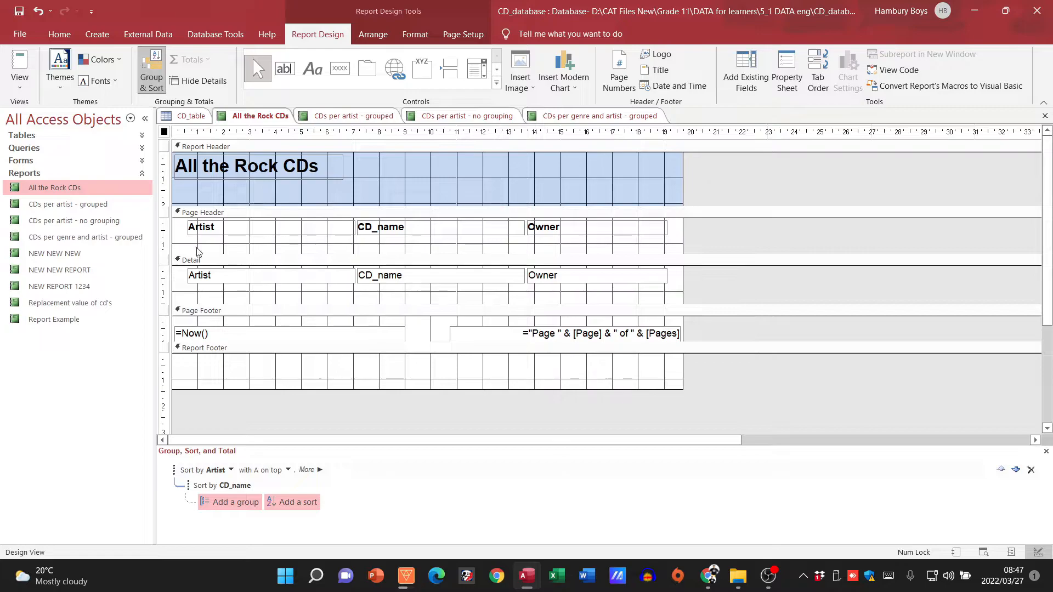
Step: Go back to Report View and scroll down to the date and page-number footer
click(18, 67)
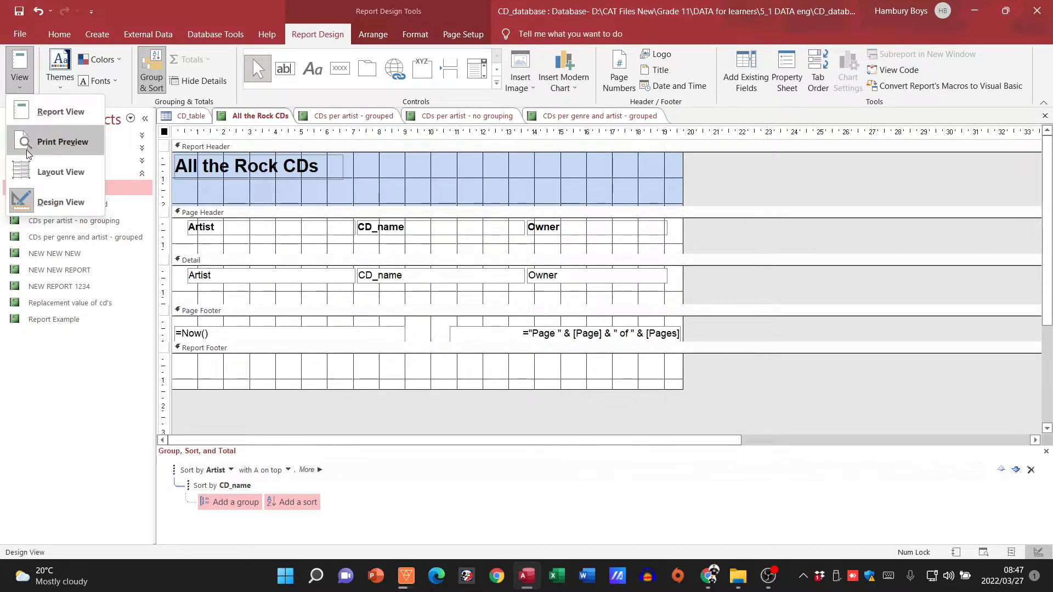
click(61, 111)
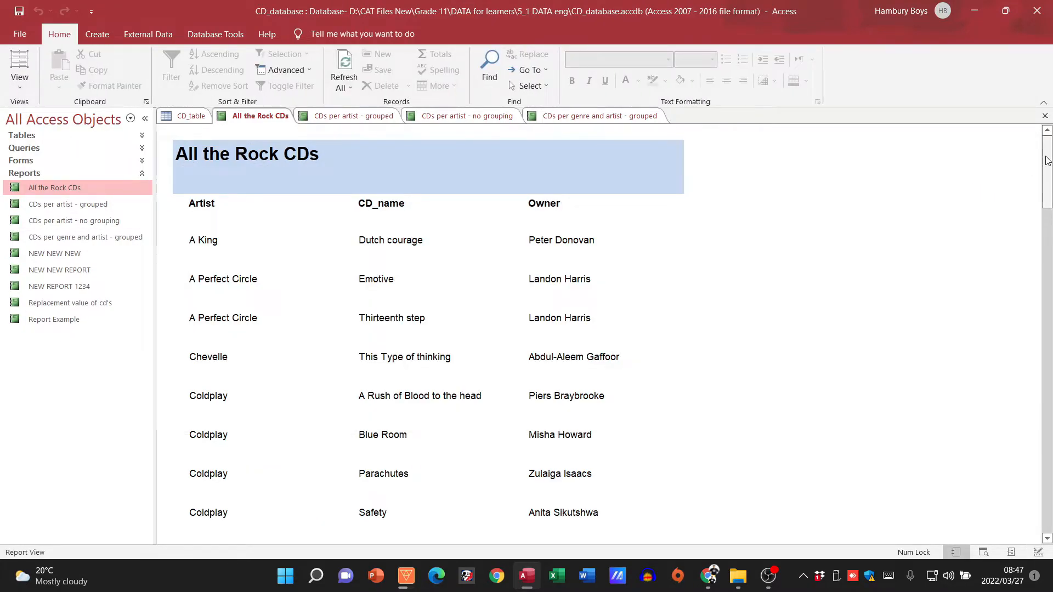
scroll(down, 3)
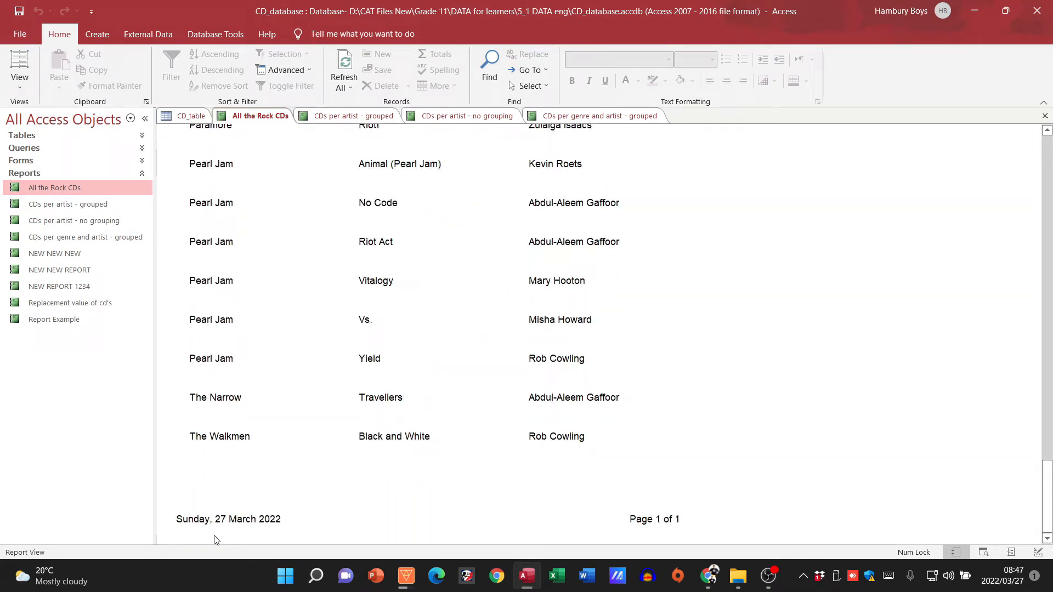
mouse_move(658, 511)
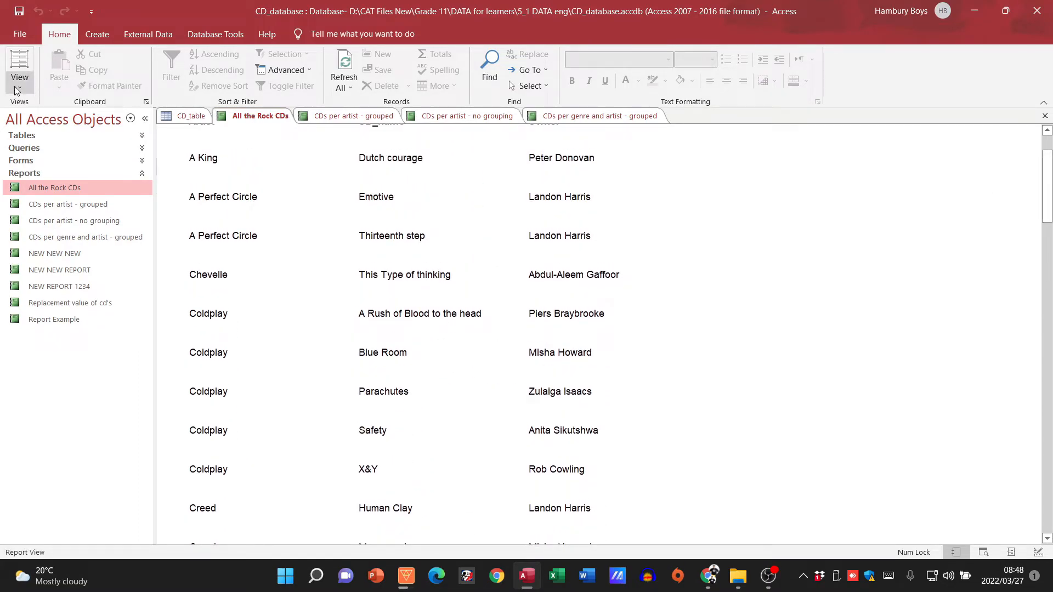
Step: Return to Design View and review the Group, Sort, and Total pane sorted by Artist, then CD_name
click(18, 67)
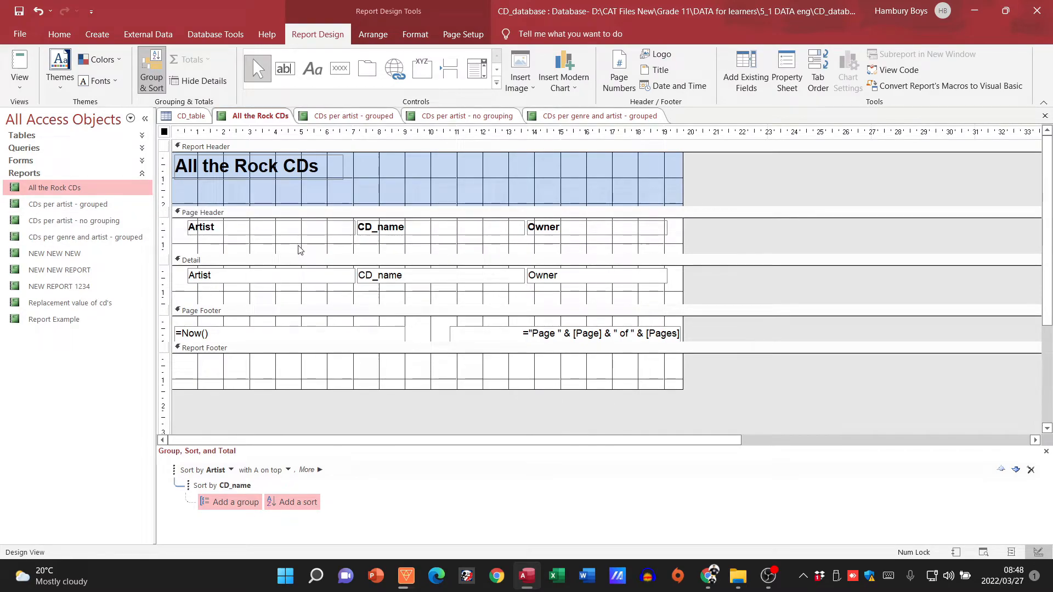
mouse_move(254, 176)
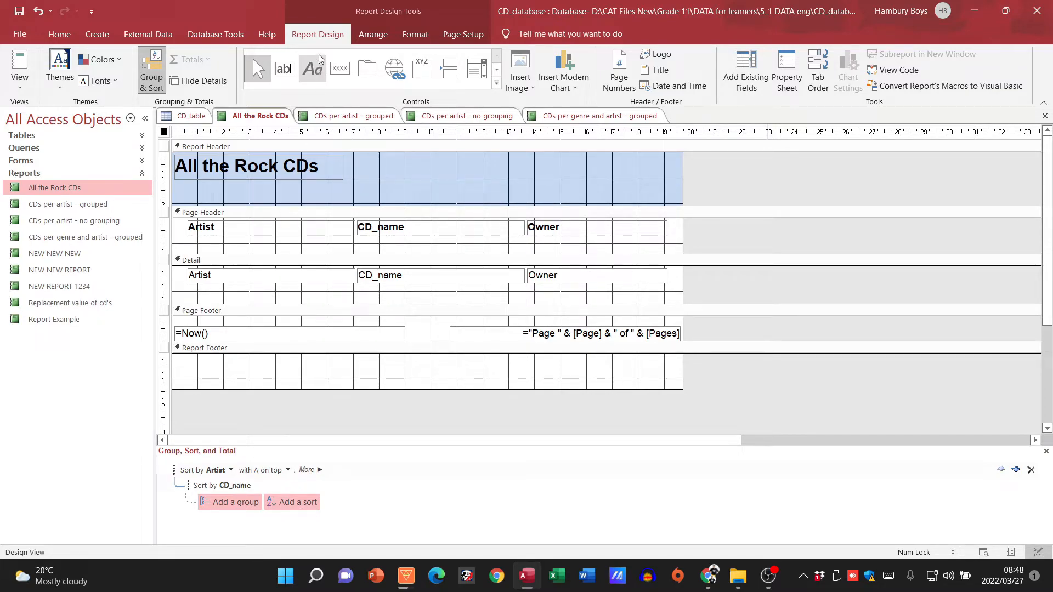
mouse_move(415, 67)
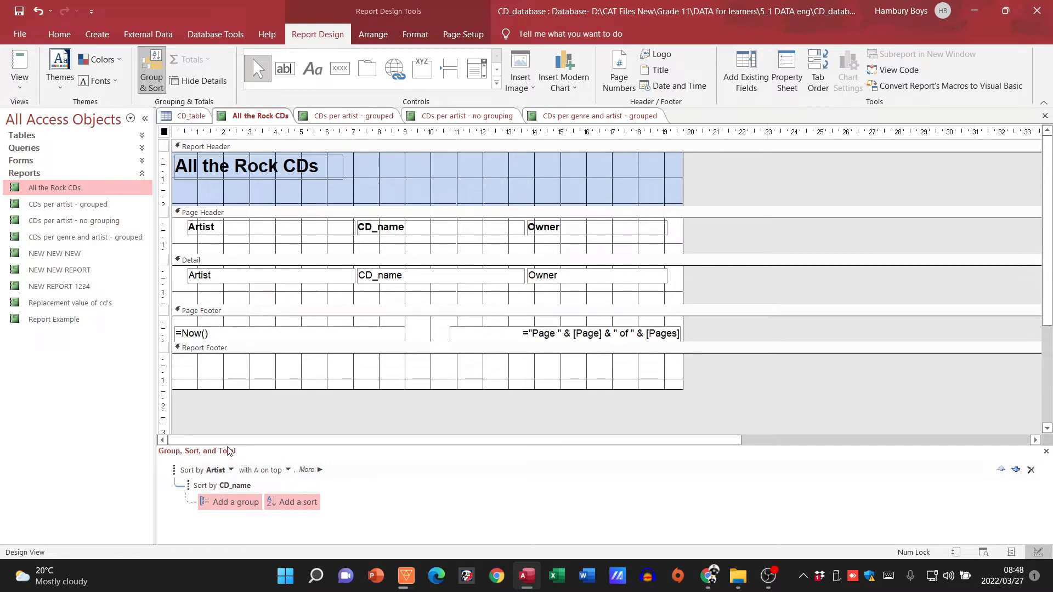
click(216, 469)
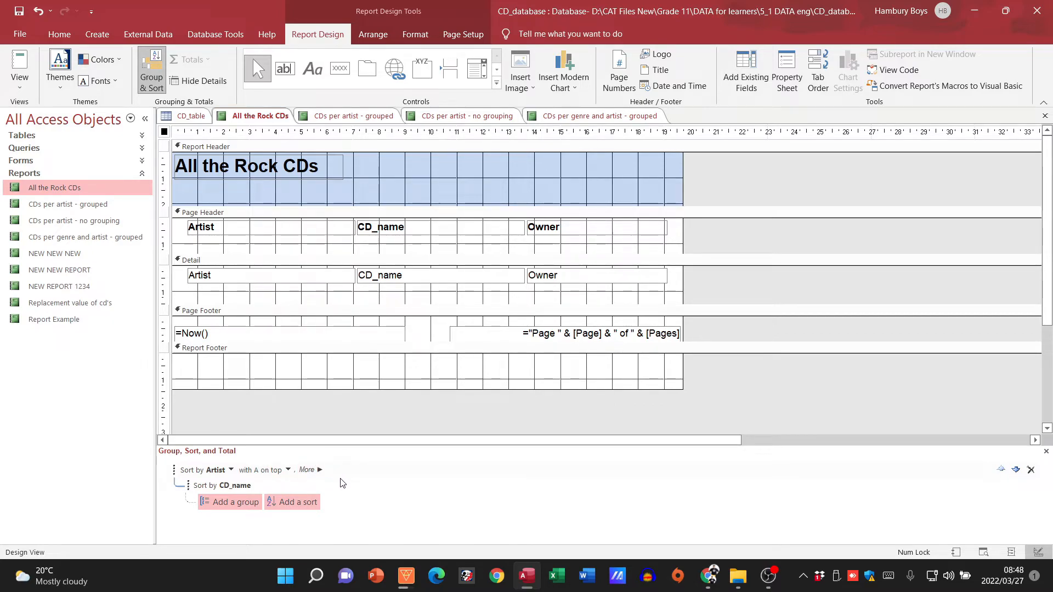
click(97, 34)
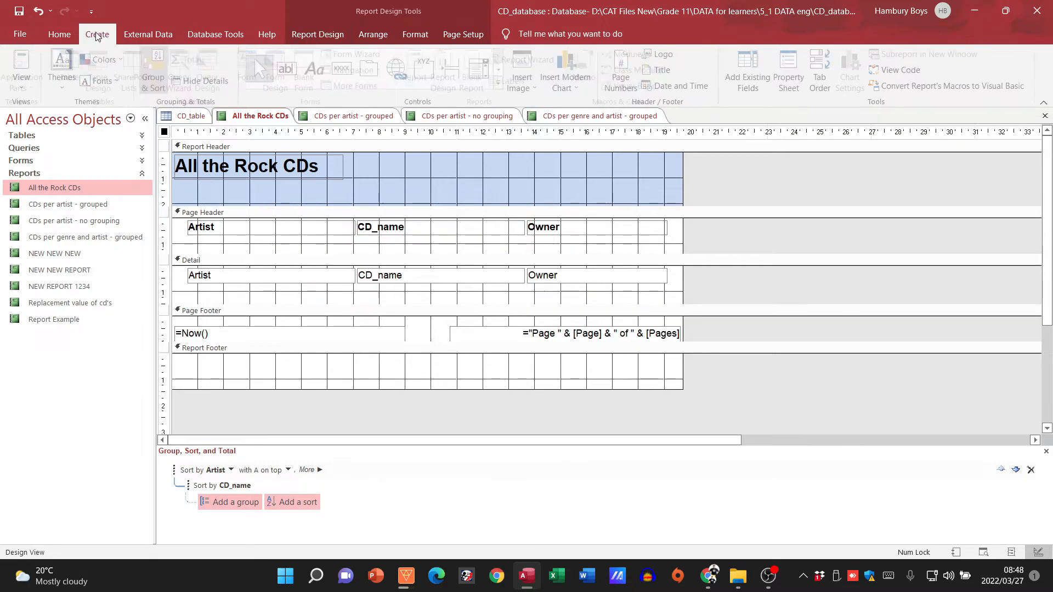
Step: Show the Create ribbon with its tools for new tables, queries, forms and reports
click(97, 34)
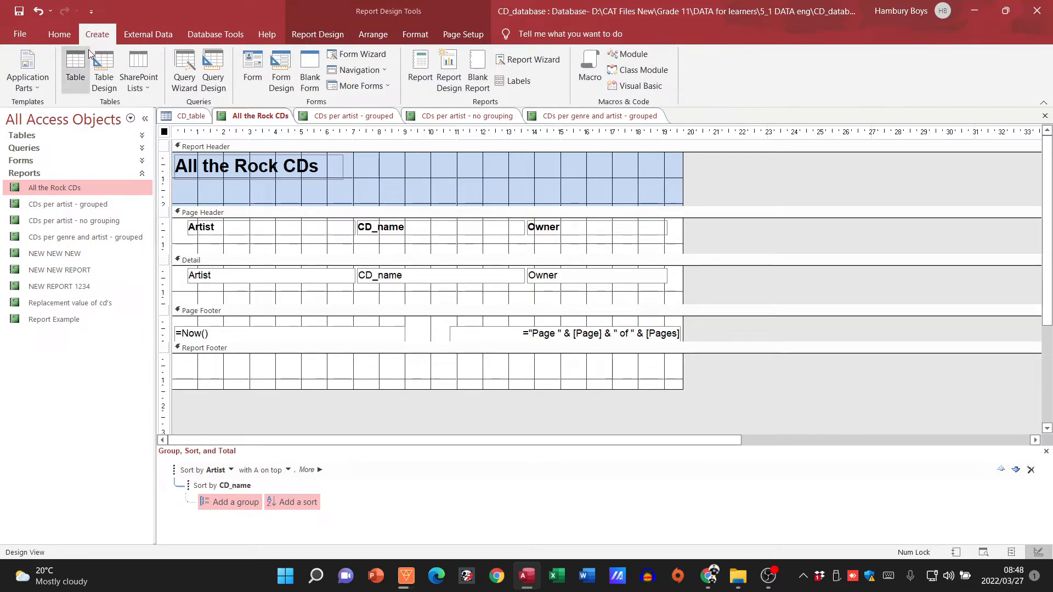
mouse_move(281, 67)
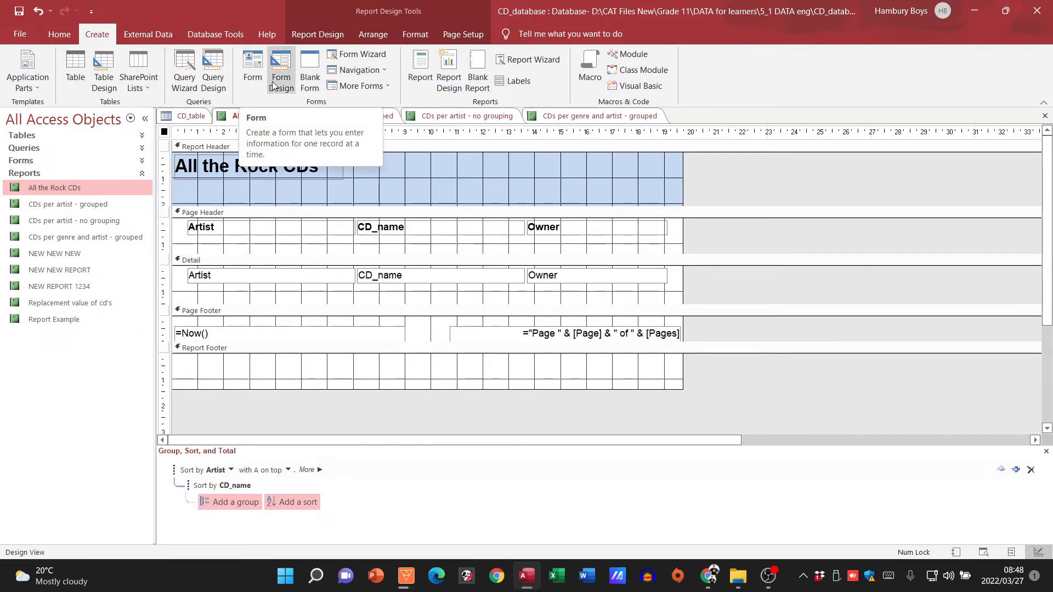